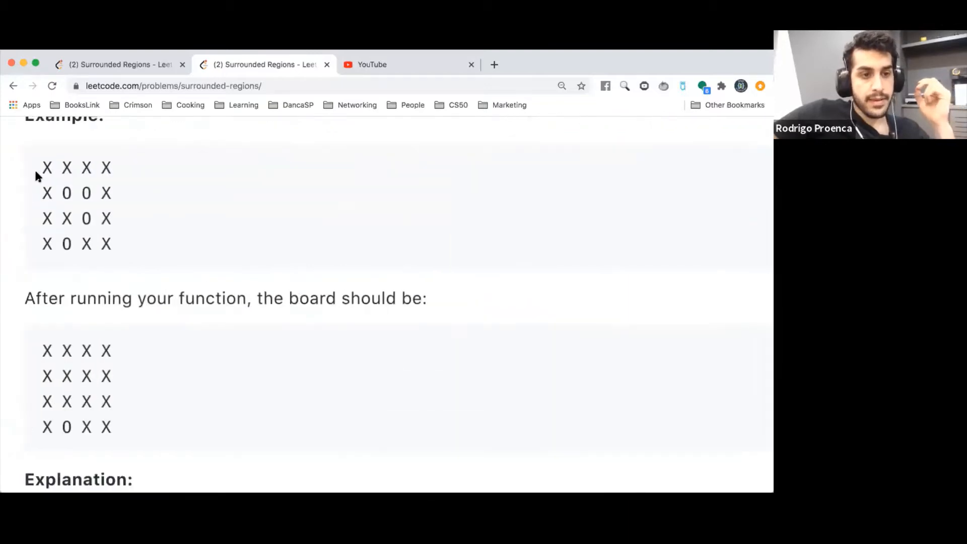
mouse_move(99, 153)
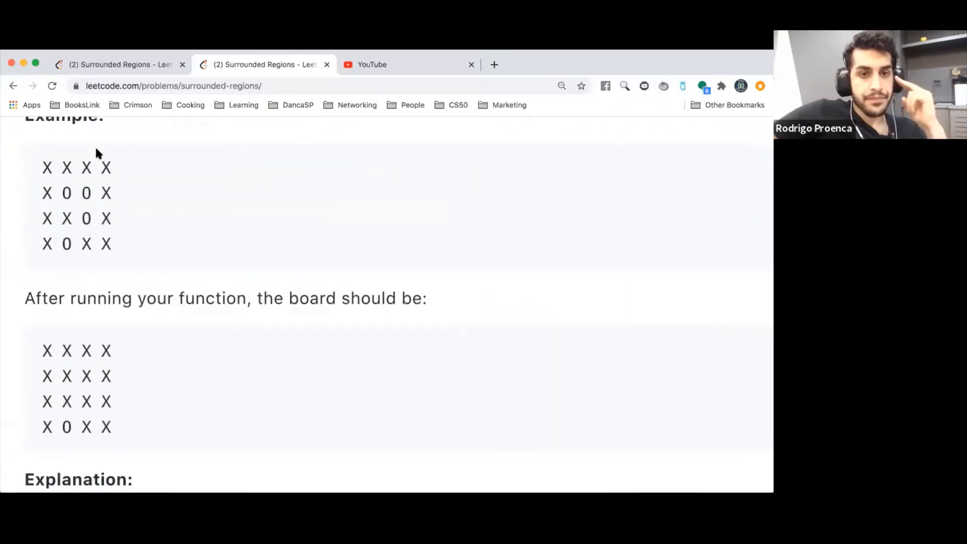
mouse_move(69, 192)
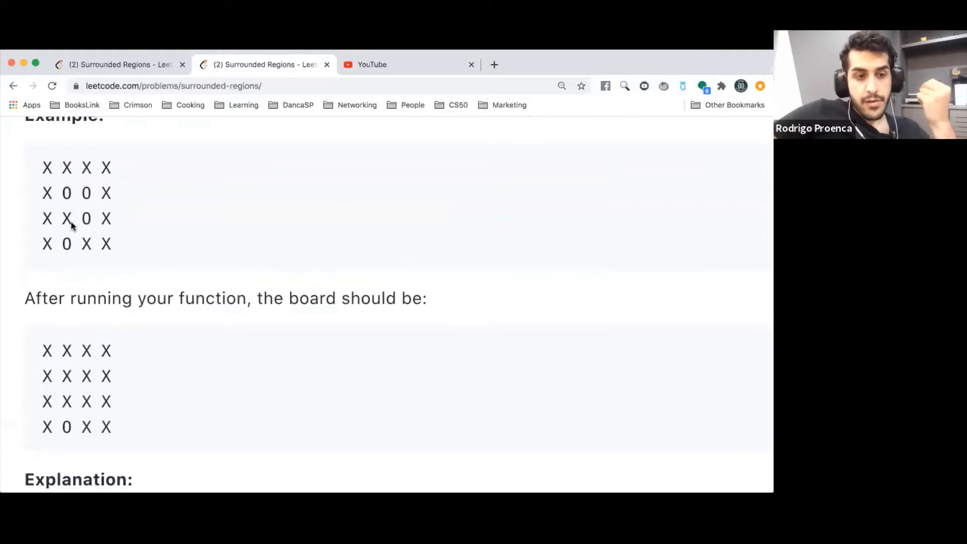
mouse_move(67, 246)
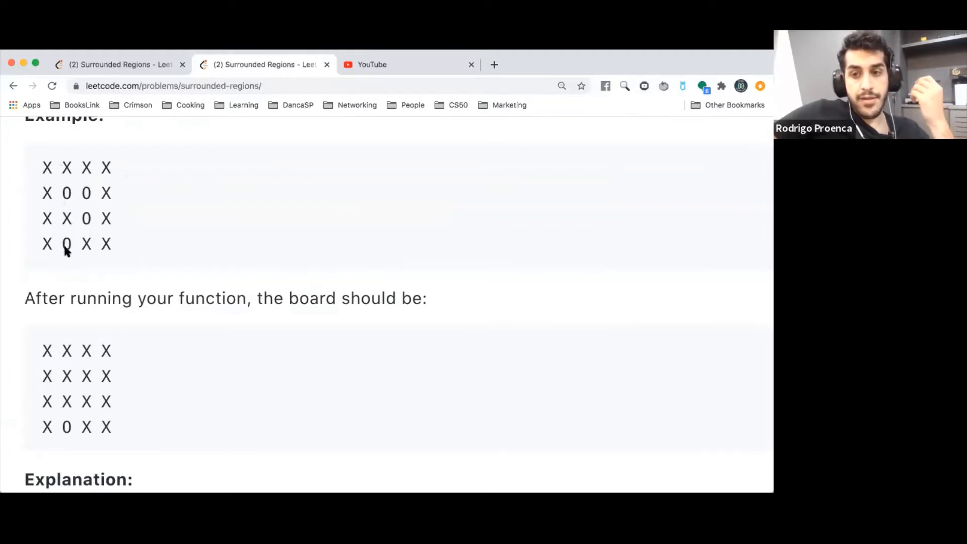
Review the visited-marking line and the loops exploring from border cells.
scroll("down", 3)
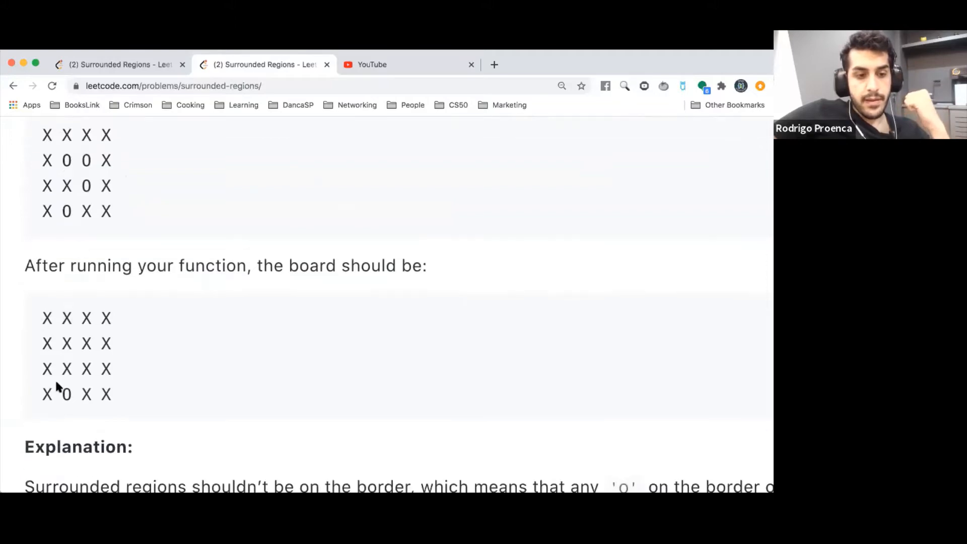
mouse_move(85, 399)
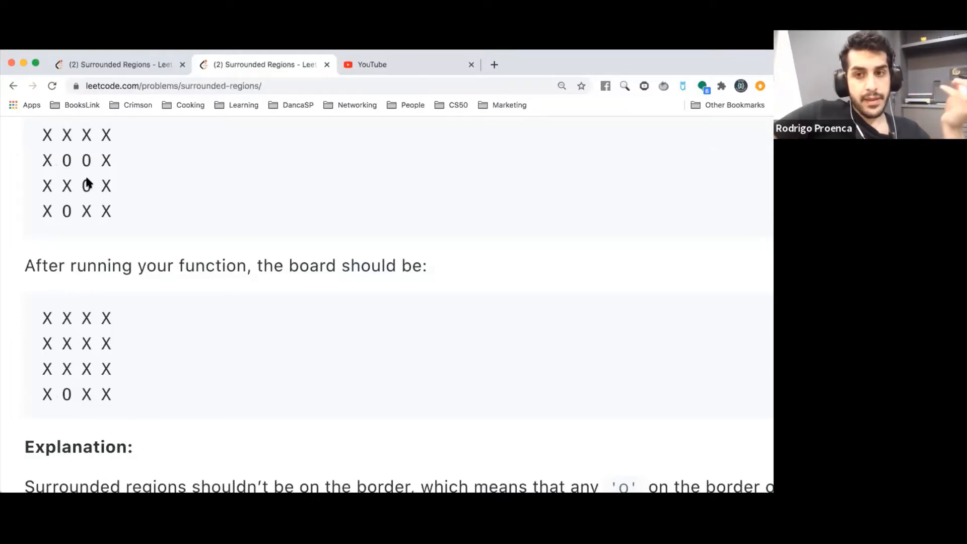
mouse_move(61, 211)
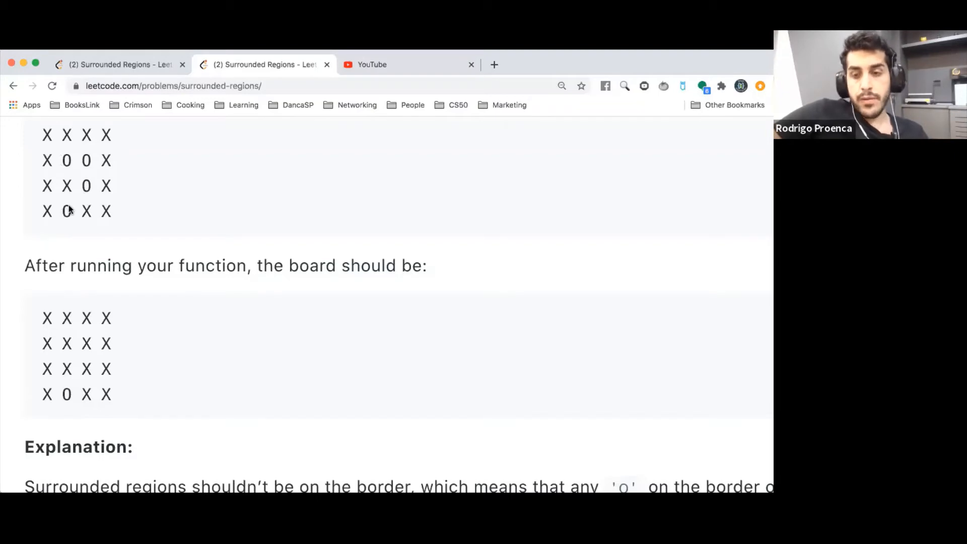
mouse_move(85, 185)
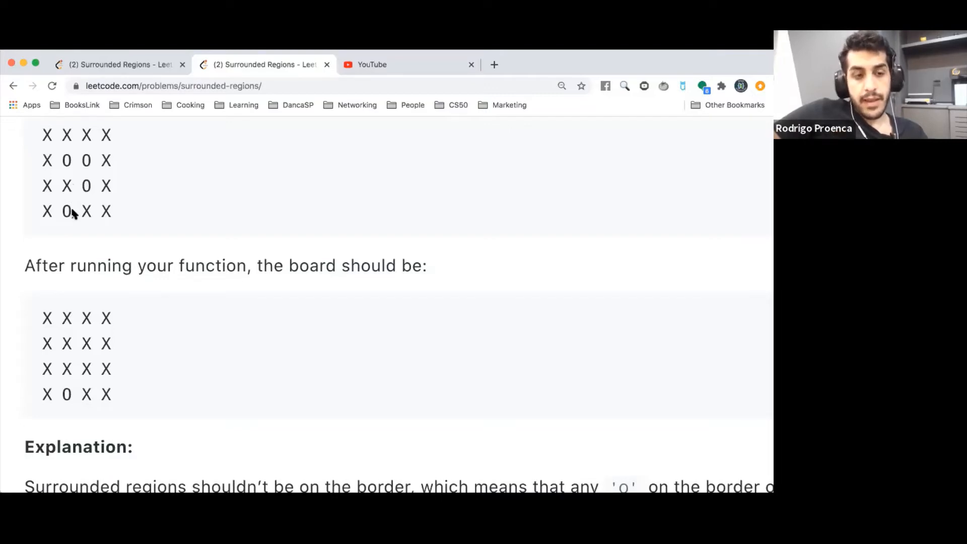
mouse_move(66, 215)
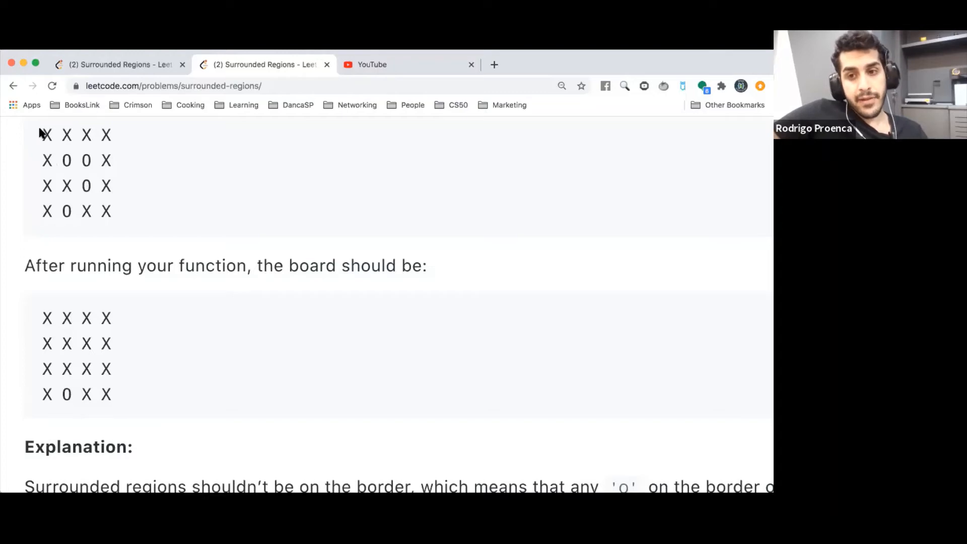
mouse_move(42, 198)
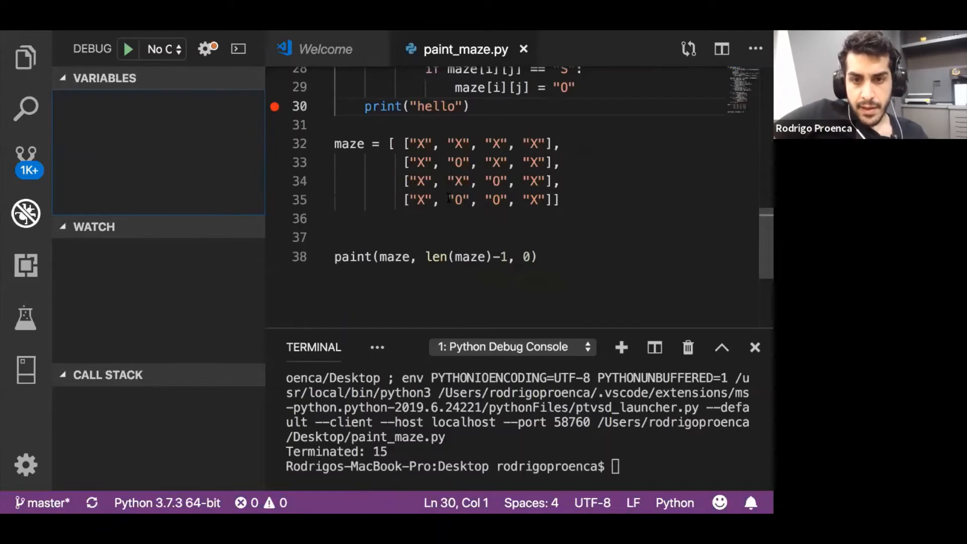
left_click_drag(449, 200, 503, 200)
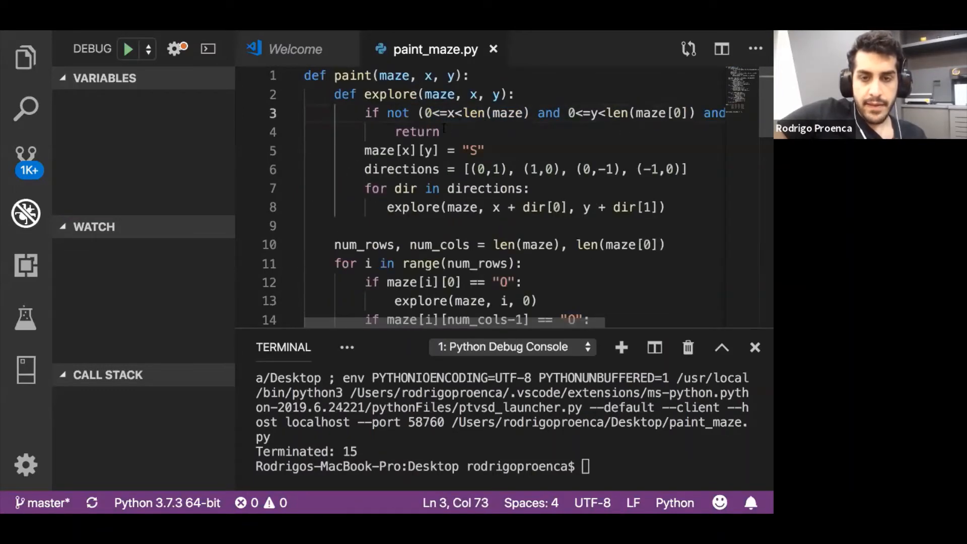
left_click(365, 150)
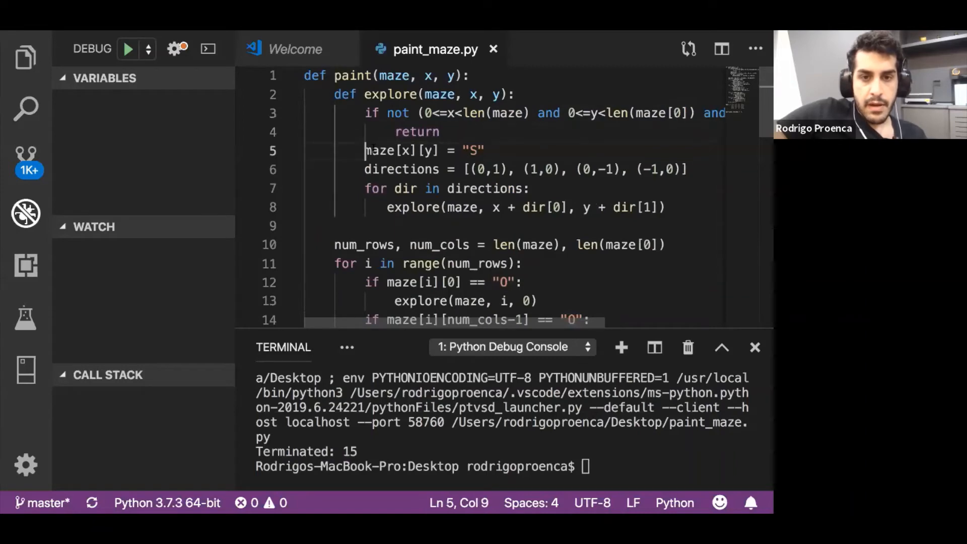
left_click_drag(365, 150, 485, 150)
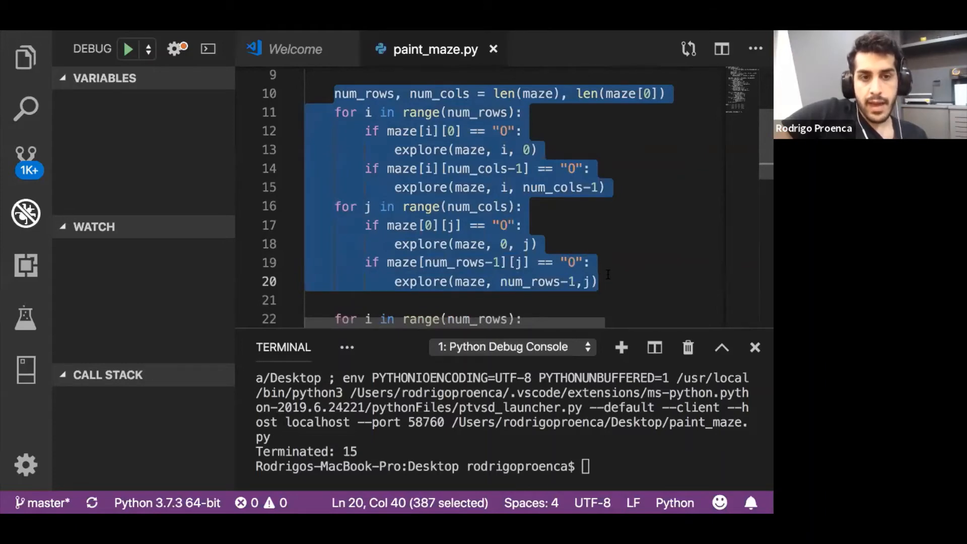
left_click(532, 150)
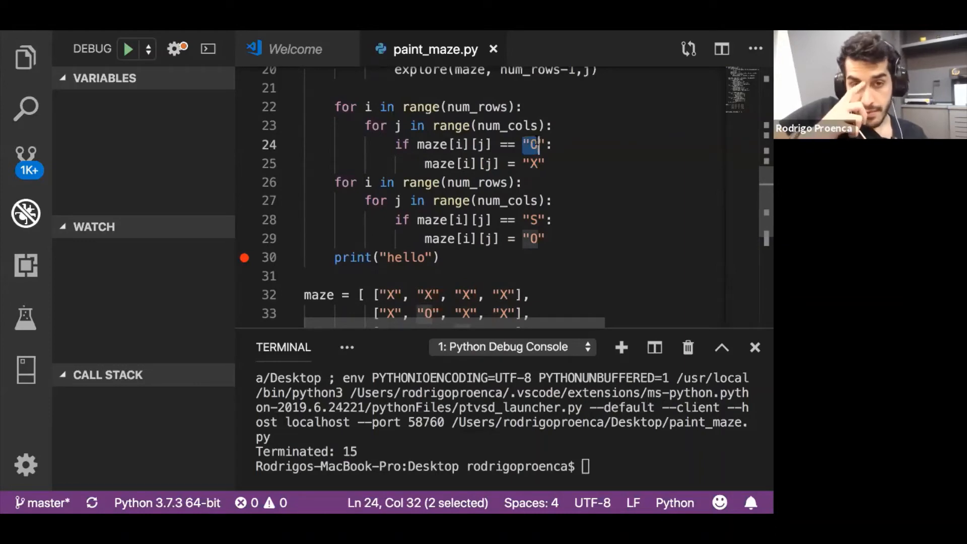
Make the line-24 condition read maze[i][j] == "O" and review the S-to-O restore loop.
type("O")
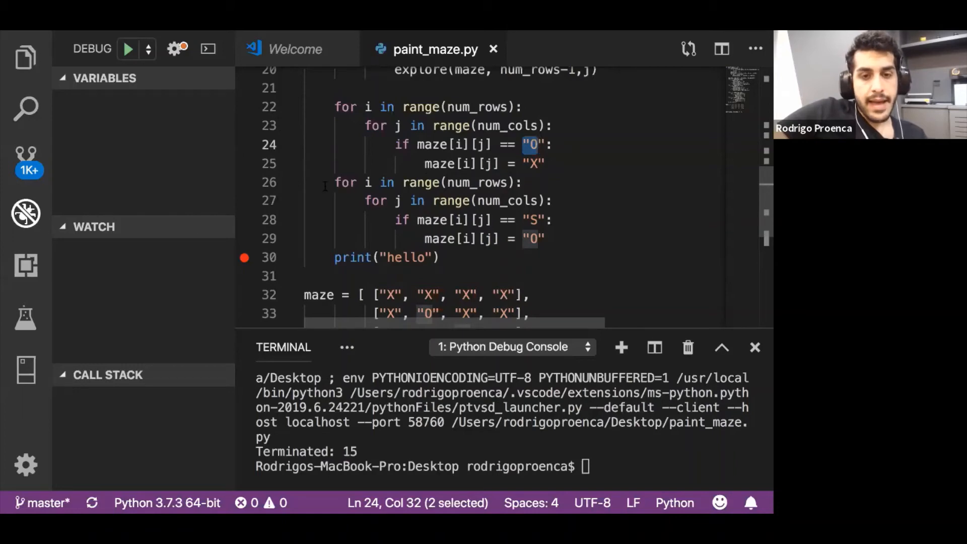
left_click_drag(334, 183, 546, 239)
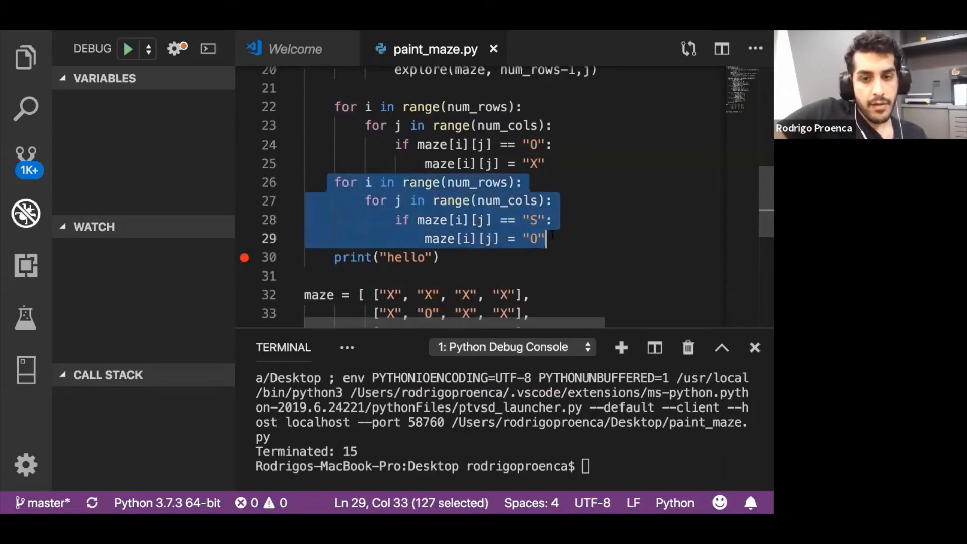
scroll("down", 3)
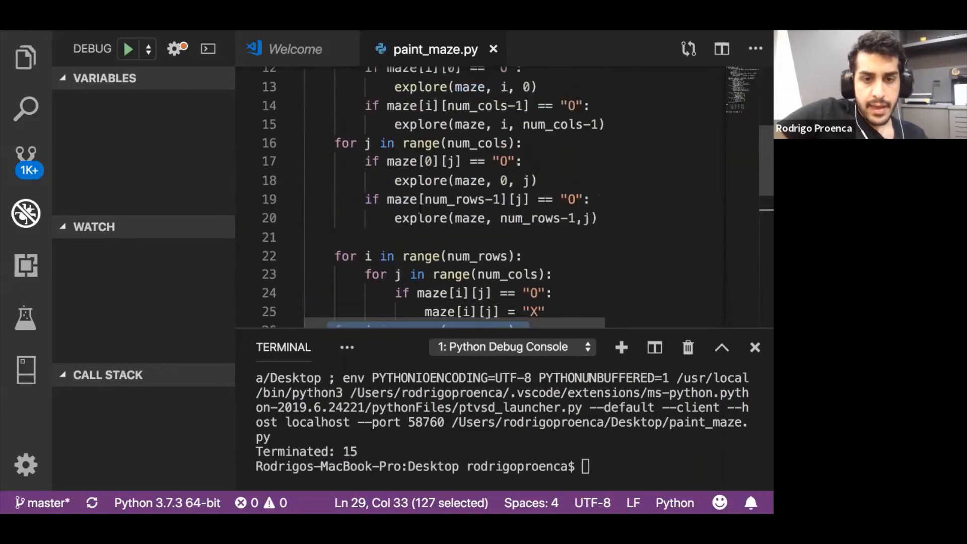
scroll("down", 3)
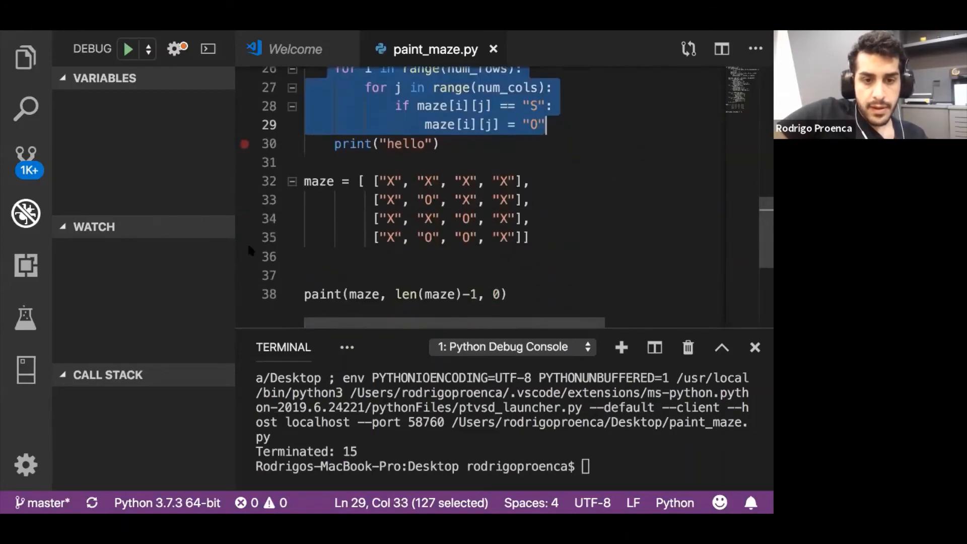
Start debugging paint_maze.py as a Python File and pause at the breakpoint on line 38.
left_click(147, 49)
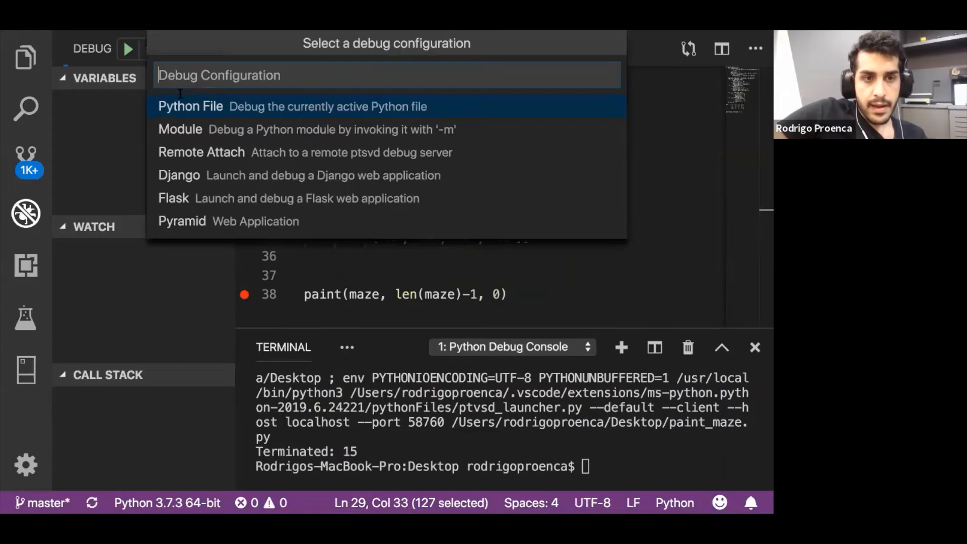
mouse_move(328, 109)
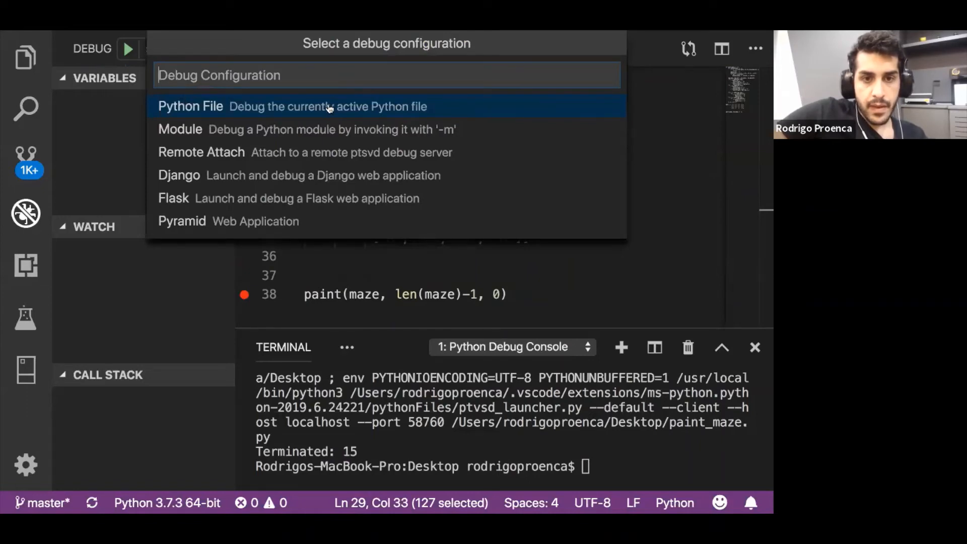
left_click(190, 106)
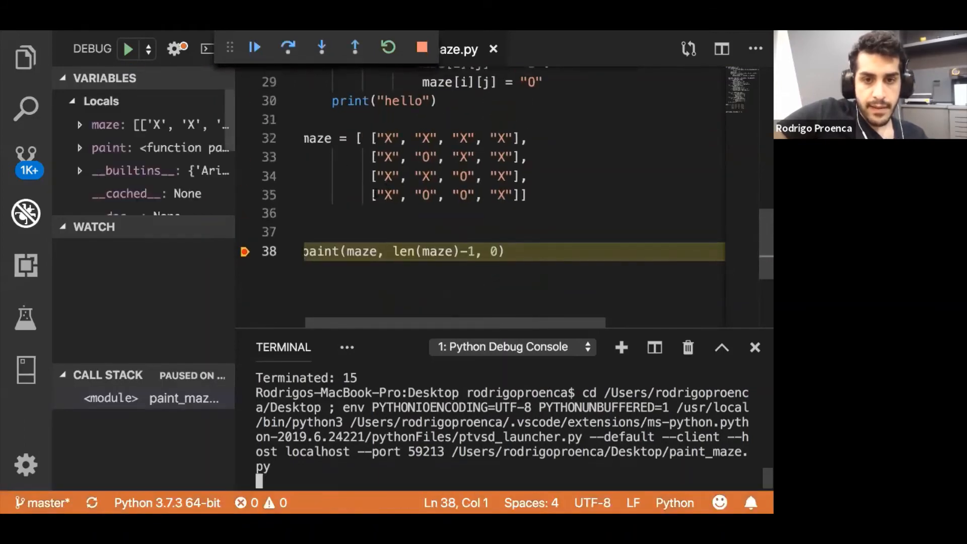
left_click_drag(378, 194, 487, 195)
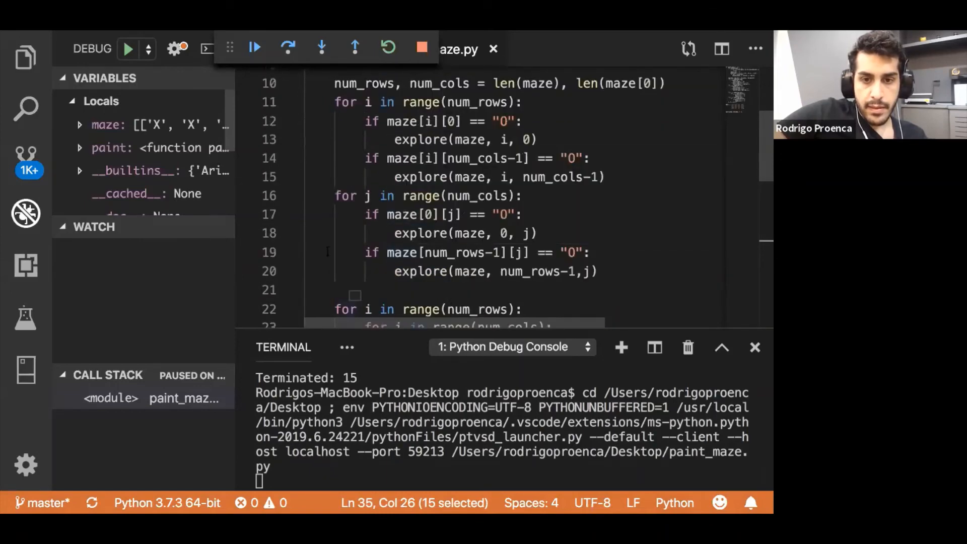
left_click(245, 254)
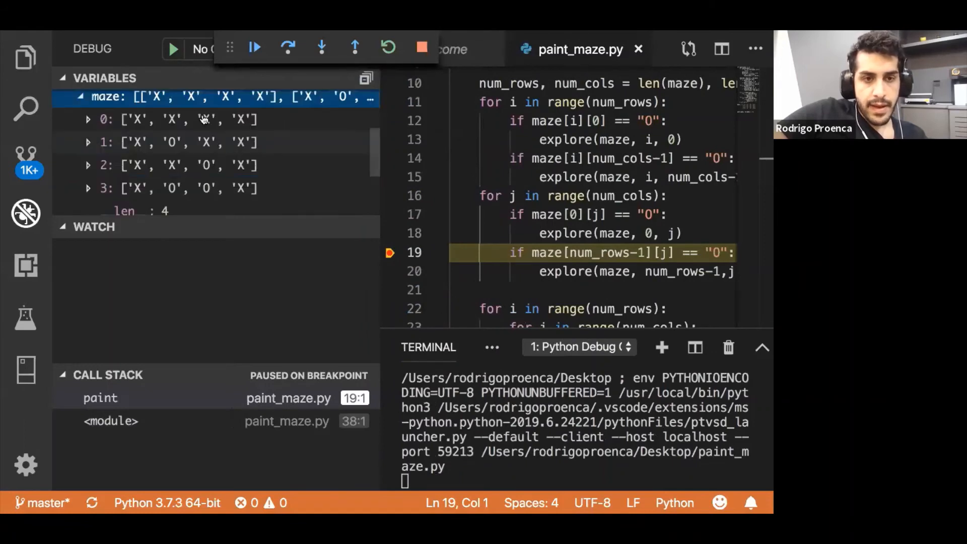
mouse_move(242, 129)
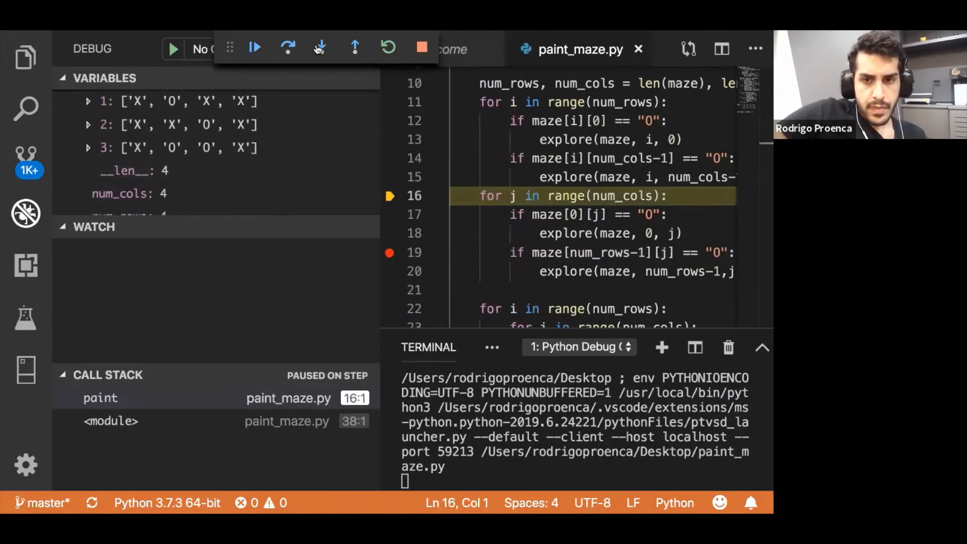
Step to the bottom-row explore call, expand the maze variable, and step into explore.
left_click(321, 48)
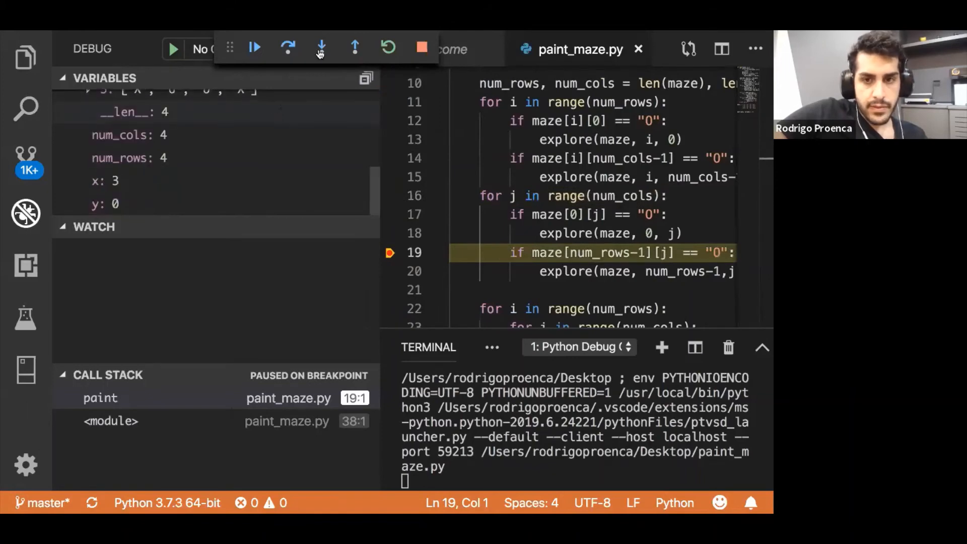
left_click(321, 48)
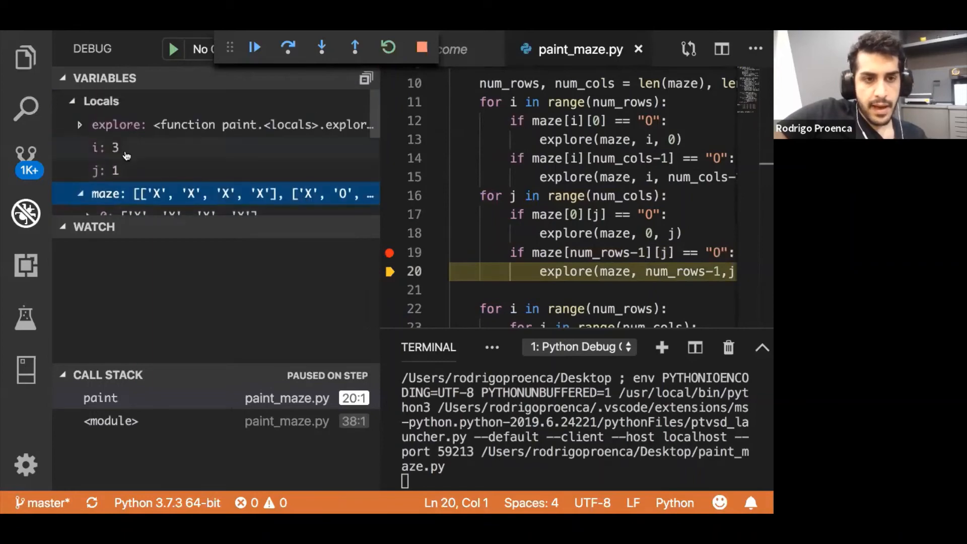
left_click(77, 193)
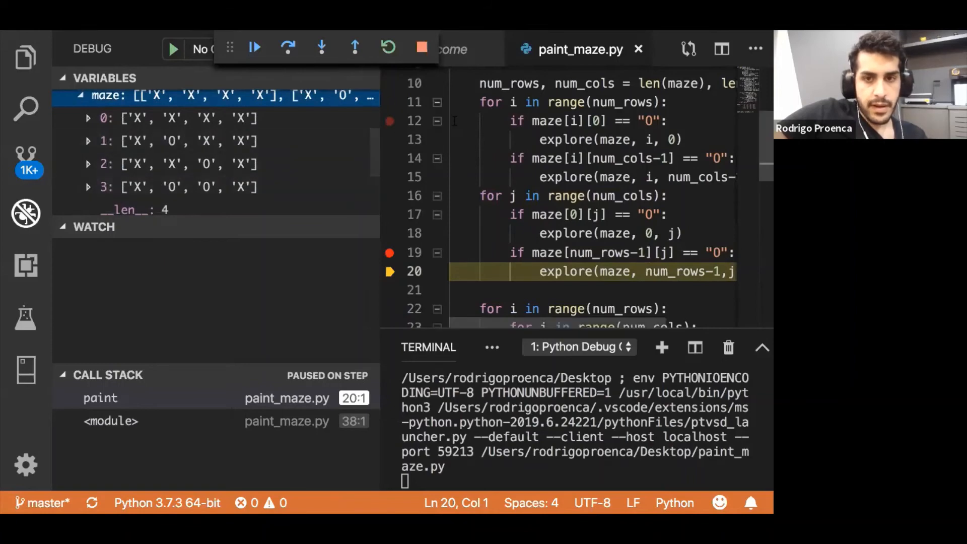
left_click(322, 48)
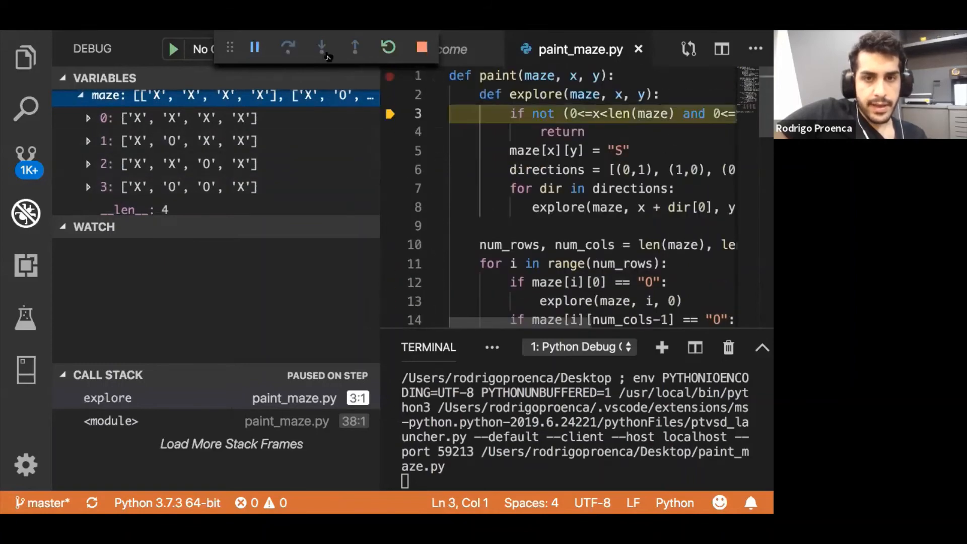
Step through explore marking bottom-row cells S until row 3 reads X,S,S,X.
left_click(321, 48)
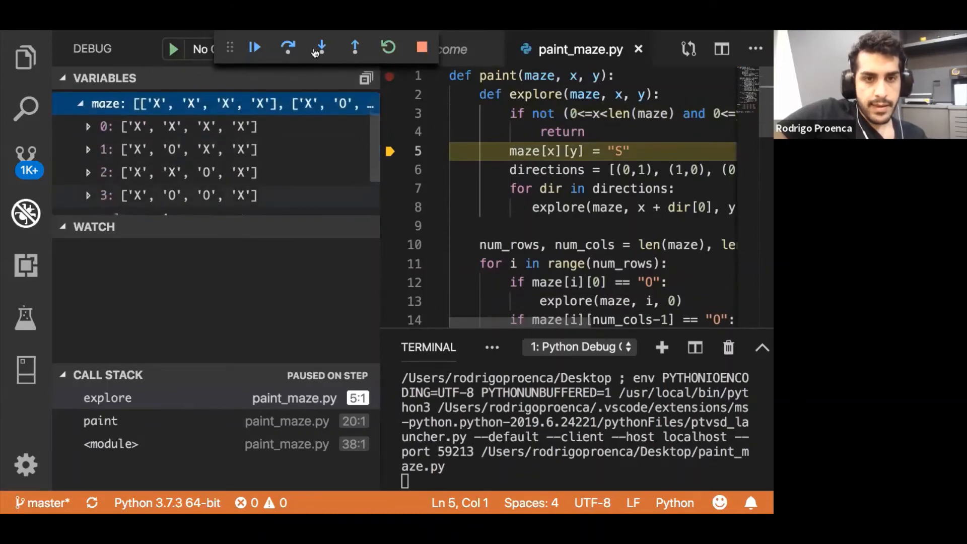
left_click(319, 48)
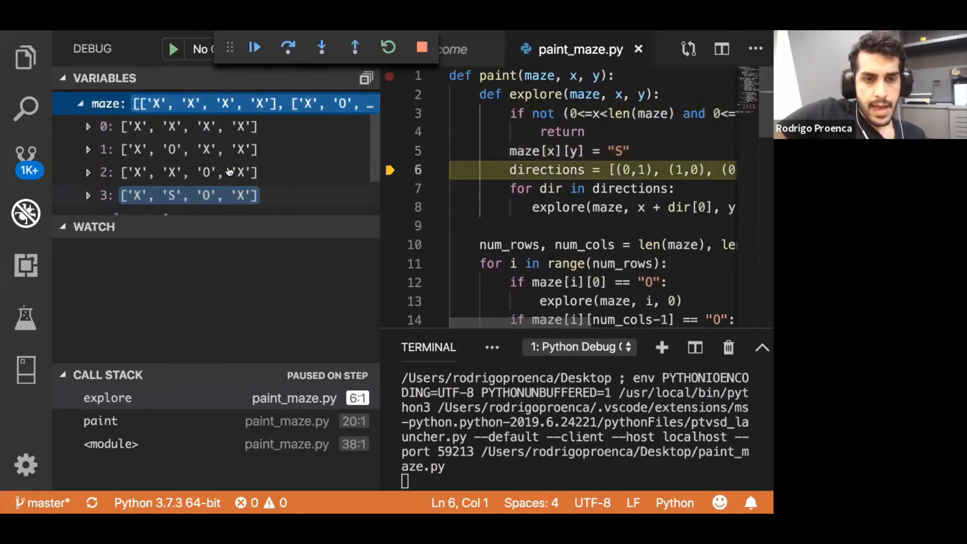
mouse_move(321, 55)
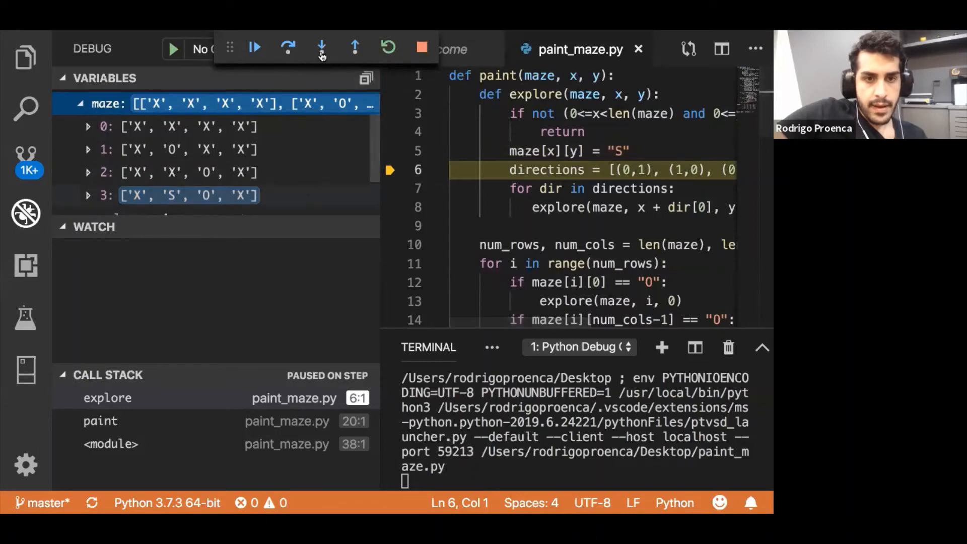
left_click(320, 48)
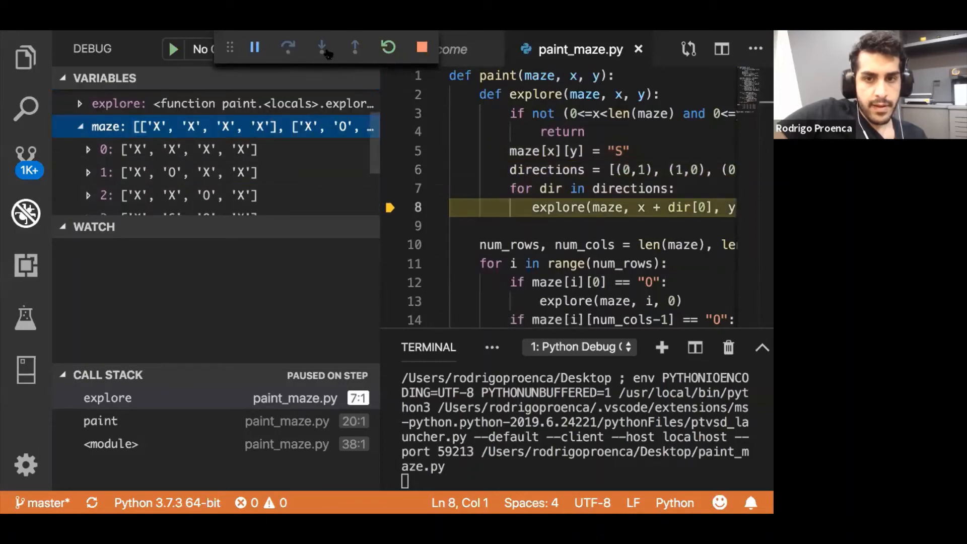
left_click(321, 47)
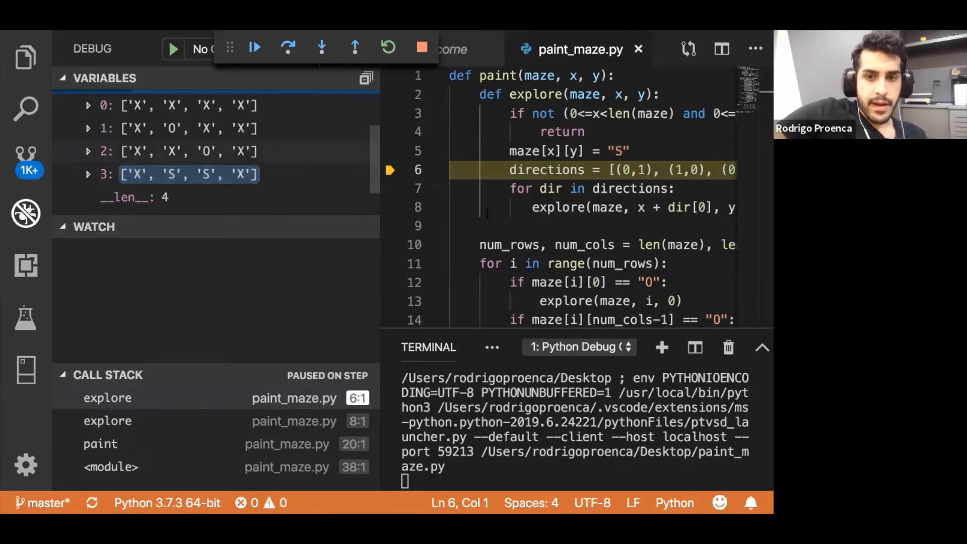
mouse_move(214, 149)
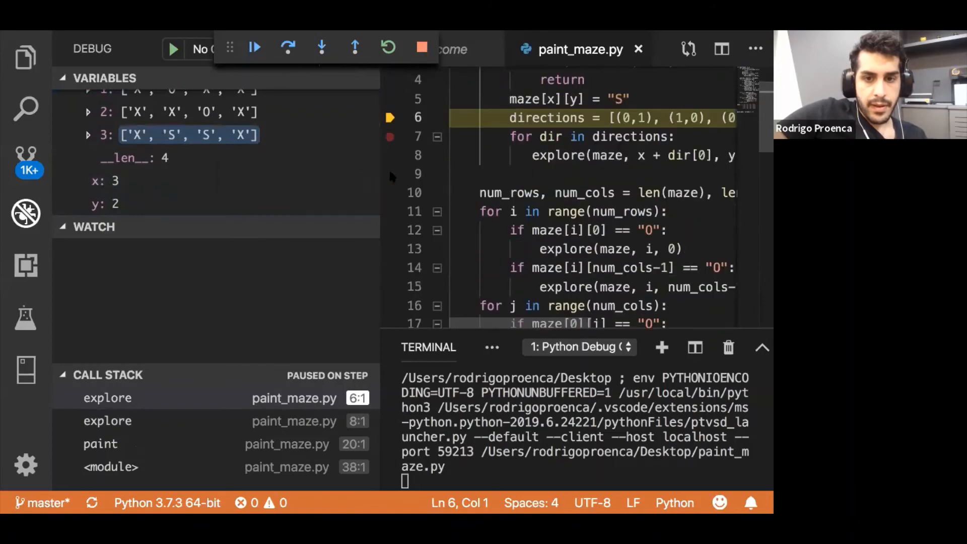
scroll("down", 3)
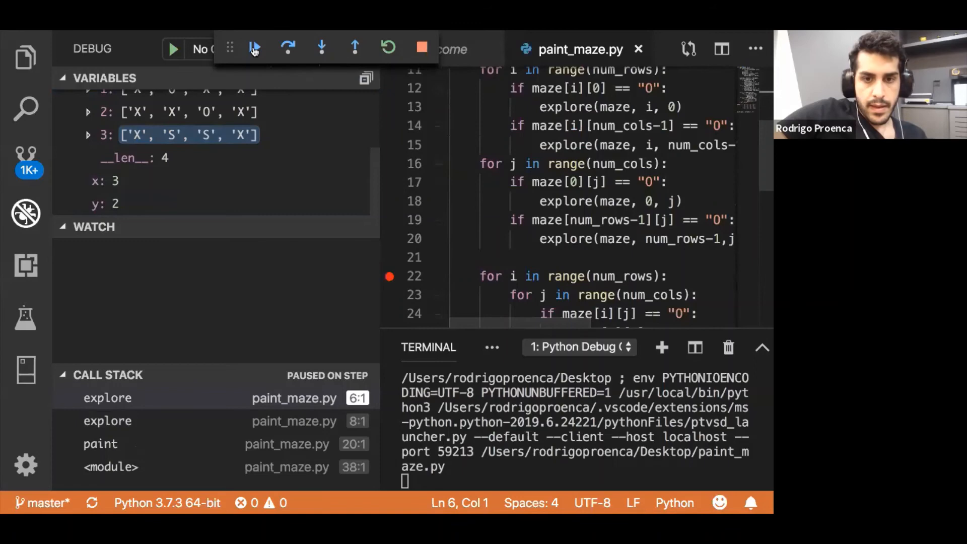
Continue to the replacement loops and inspect the maze rows and the O condition on line 24.
left_click(255, 49)
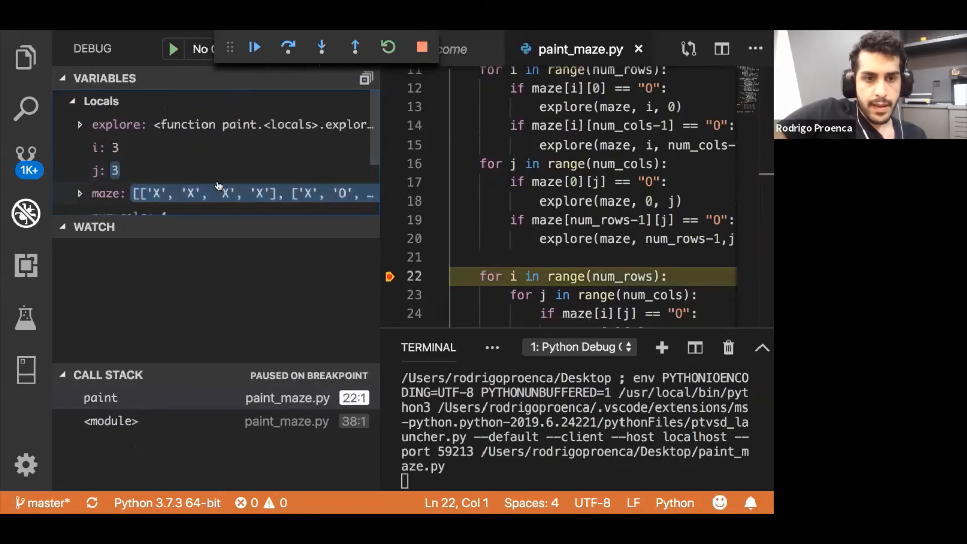
left_click(79, 194)
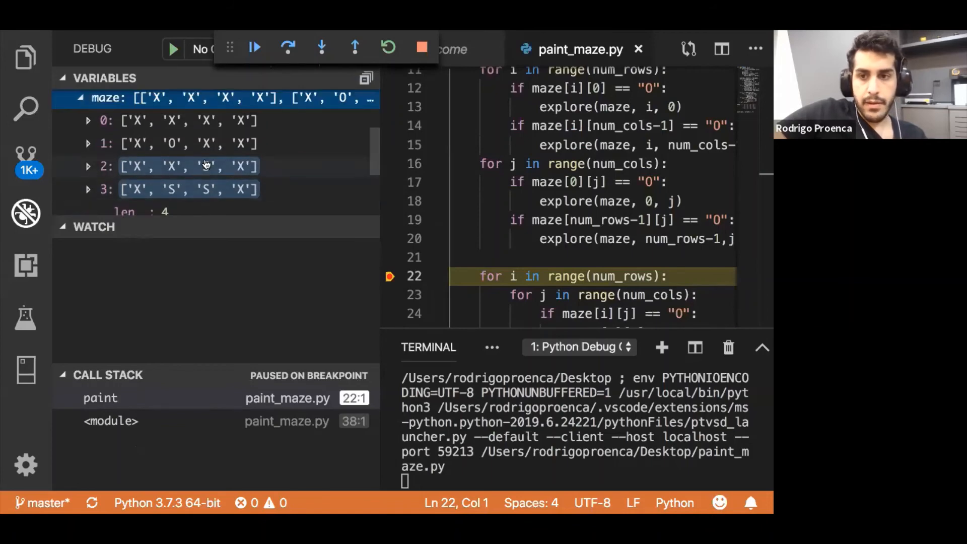
mouse_move(223, 161)
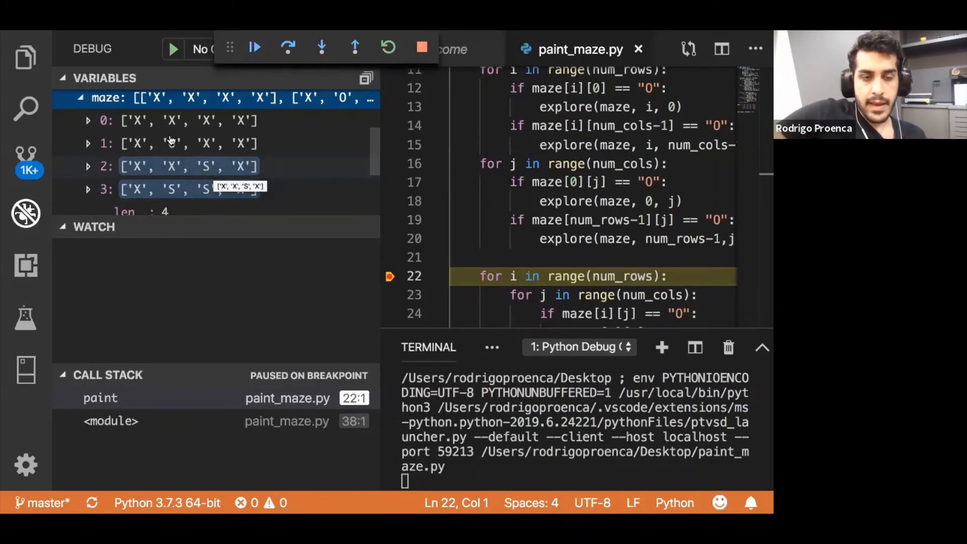
mouse_move(157, 141)
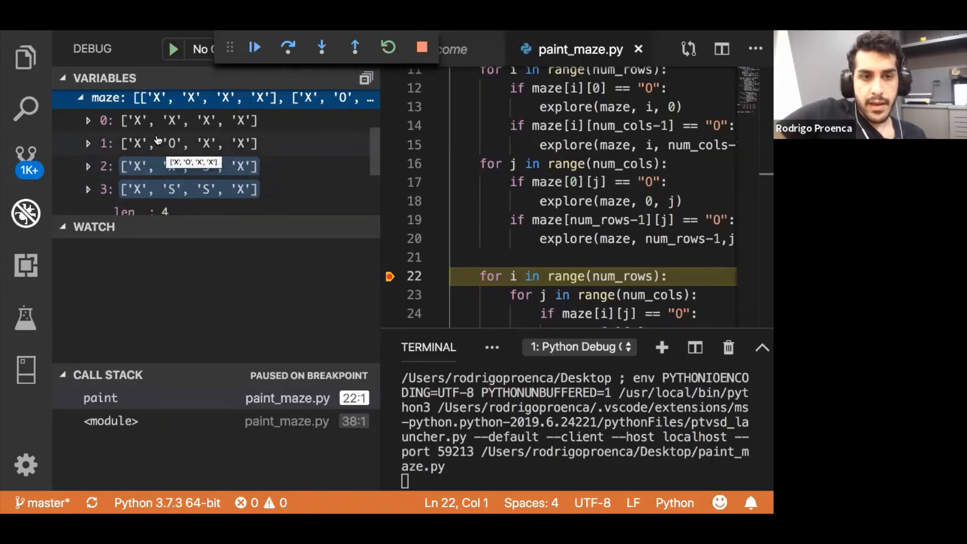
left_click(390, 182)
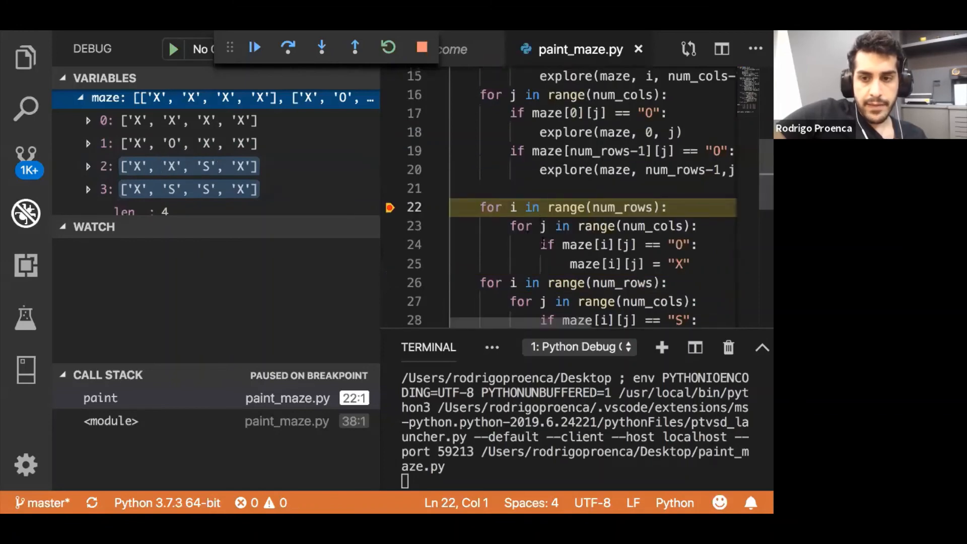
left_click_drag(539, 244, 700, 244)
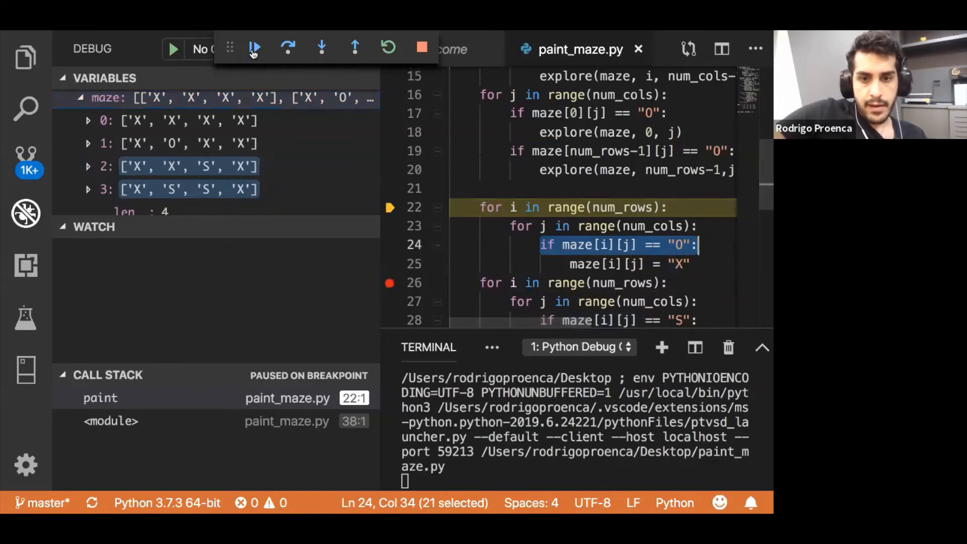
Continue through the loops turning the enclosed O to X and restoring S cells to O.
left_click(254, 47)
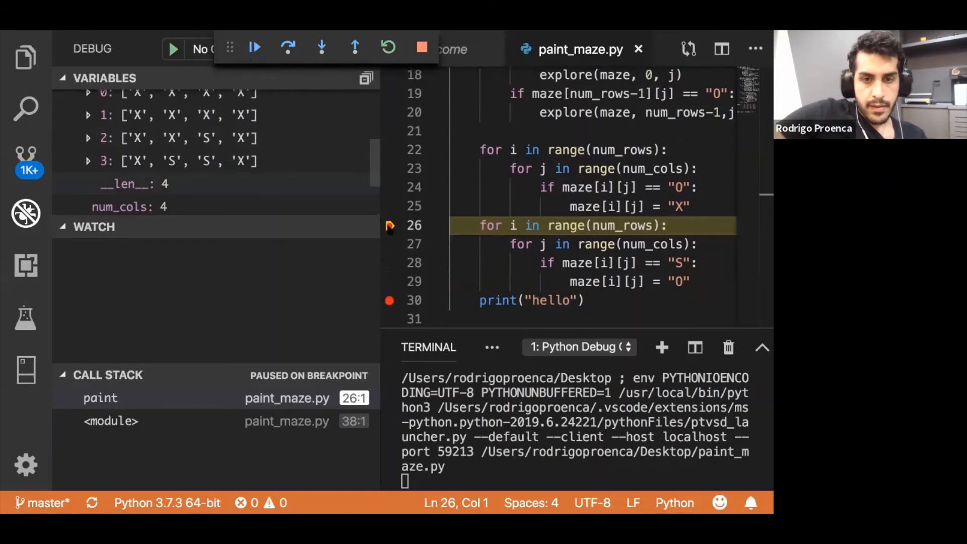
left_click(256, 47)
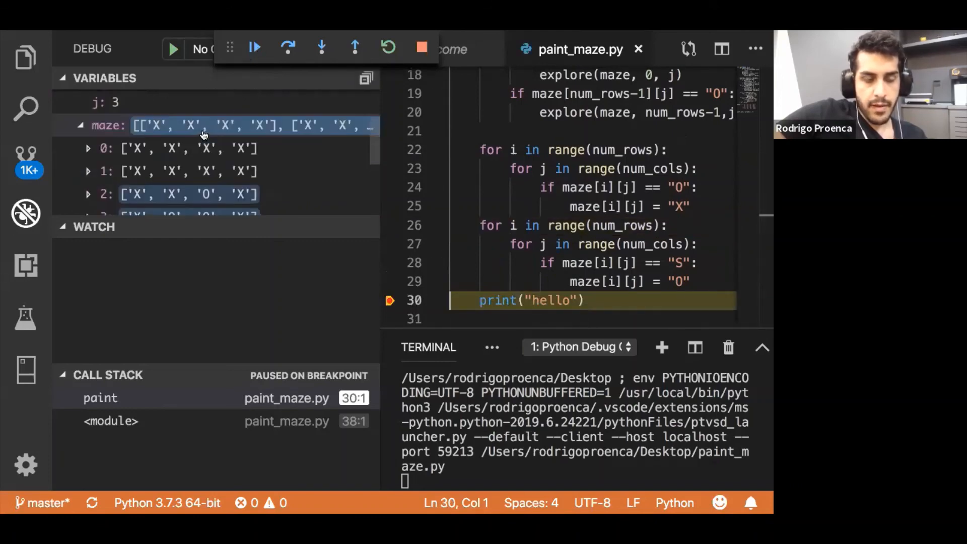
scroll("down", 3)
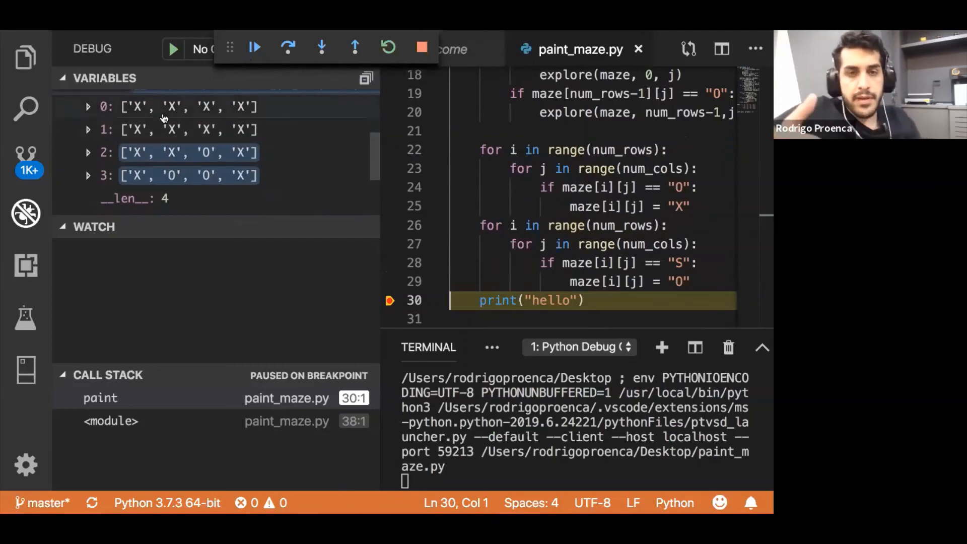